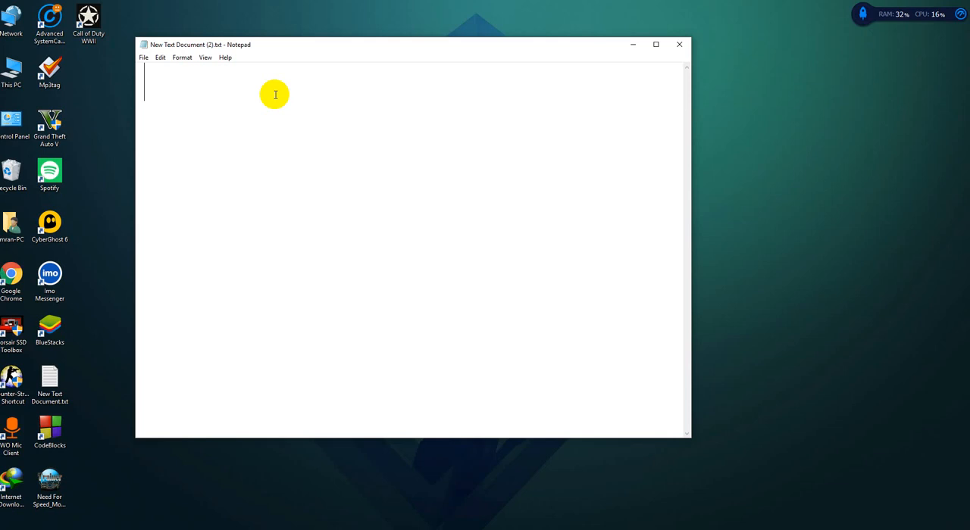
# Write 'Hello' on the first line, fixing the stray extra letter, and start a new line.
pyautogui.write('Hel')
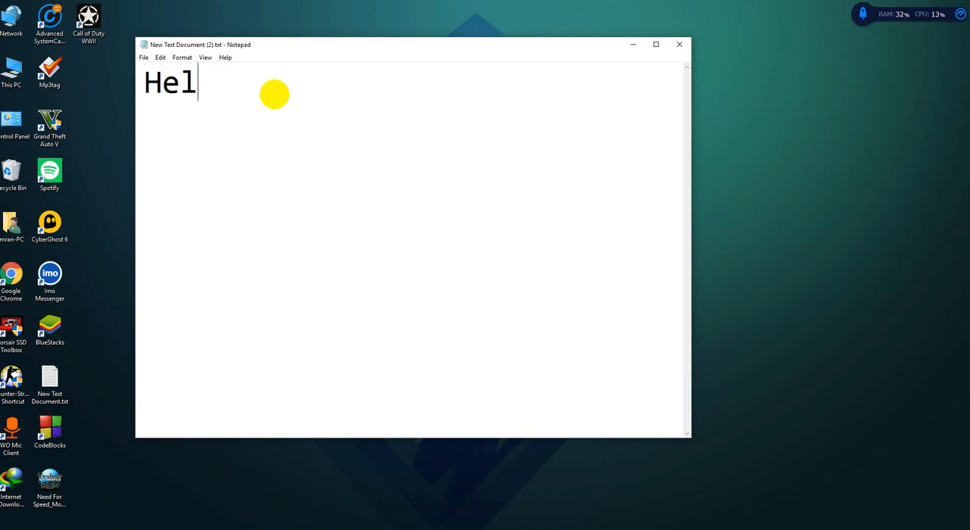
pyautogui.write('low')
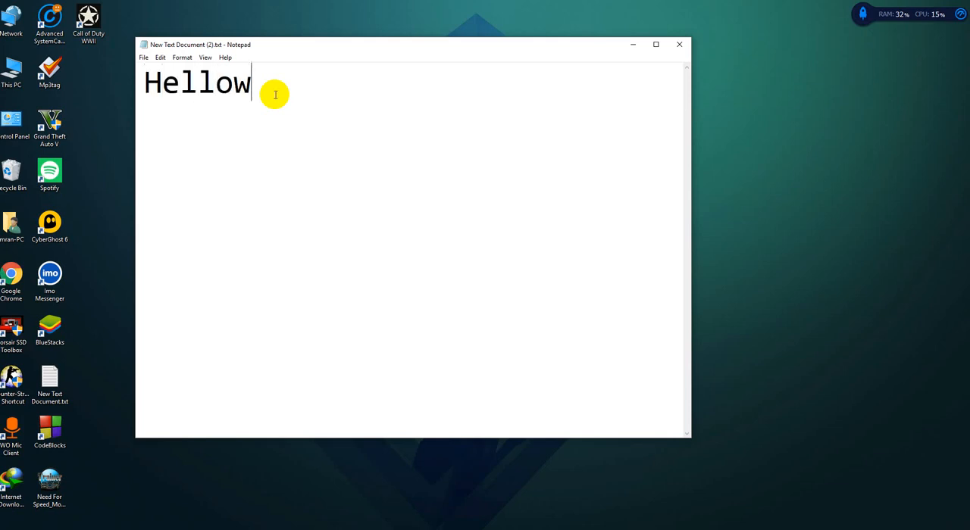
pyautogui.press('Backspace')
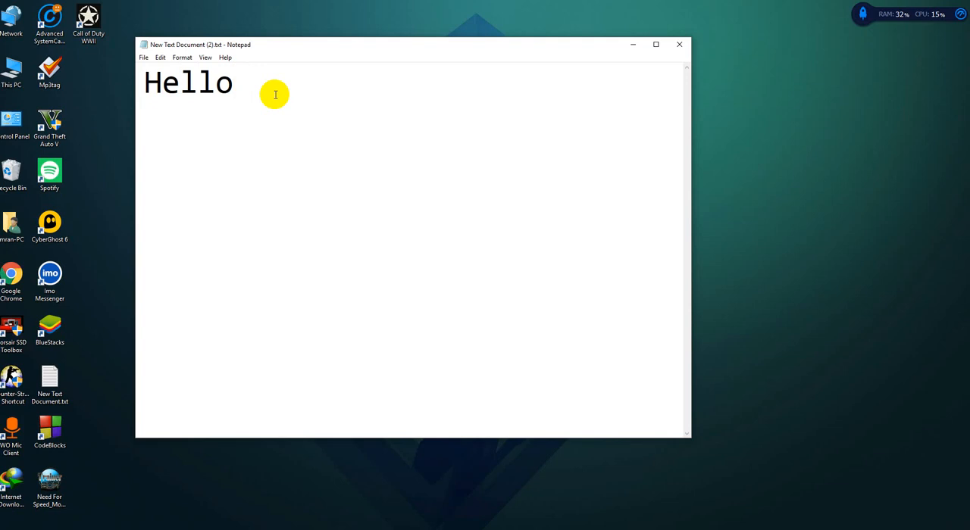
pyautogui.press('Enter')
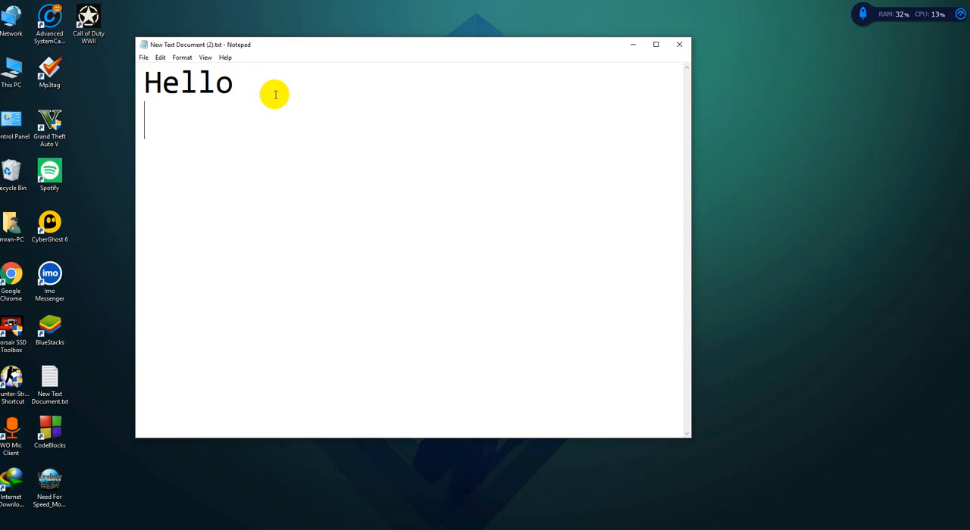
# Write the encryption 'JGNNQ' letter by letter on the line beneath 'Hello'.
pyautogui.write('J')
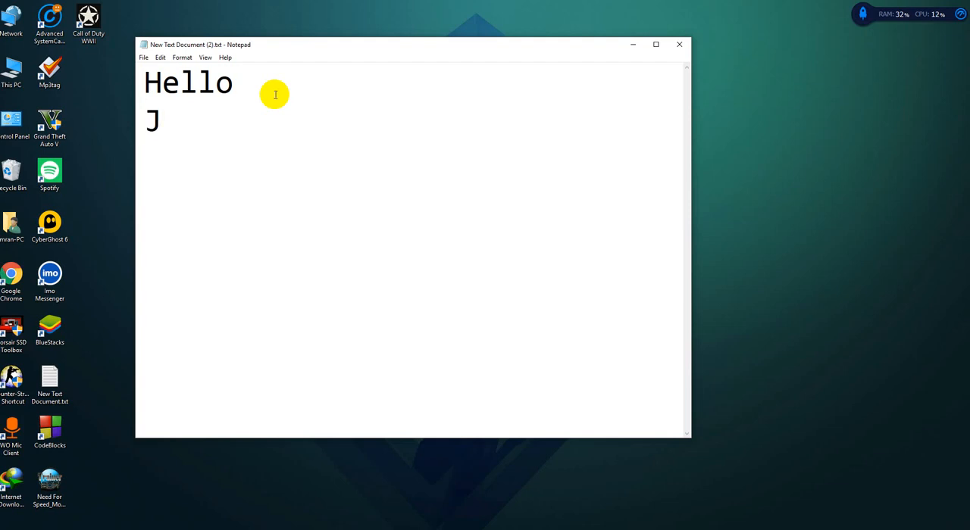
pyautogui.write('G')
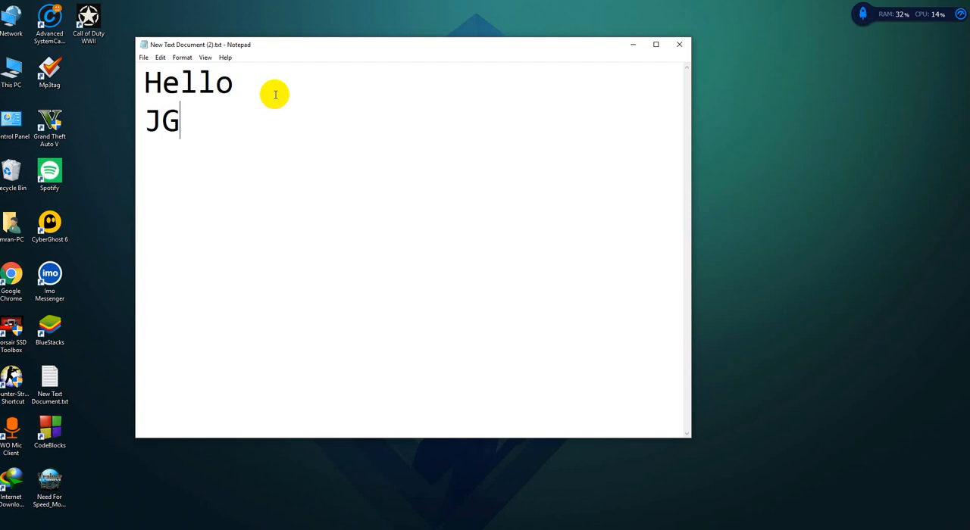
pyautogui.write('NN')
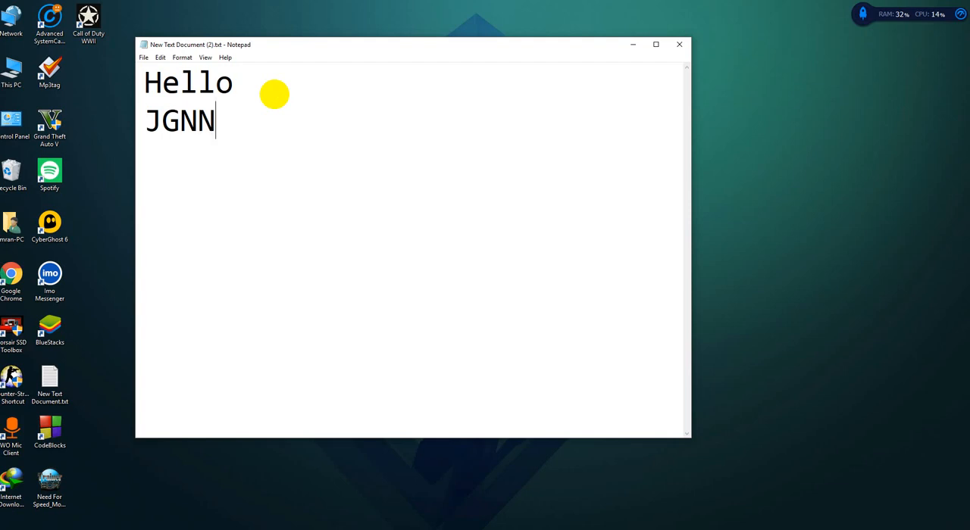
pyautogui.write('Q')
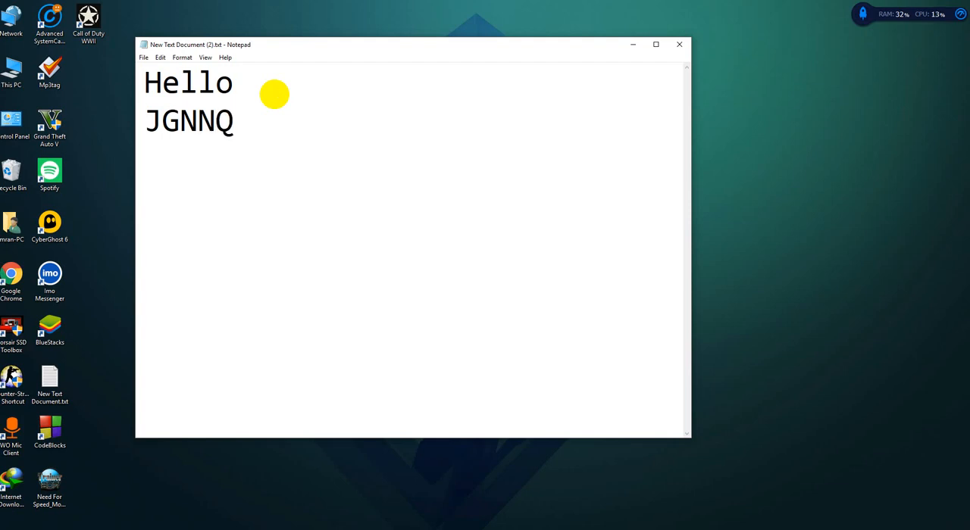
pyautogui.moveTo(275, 94)
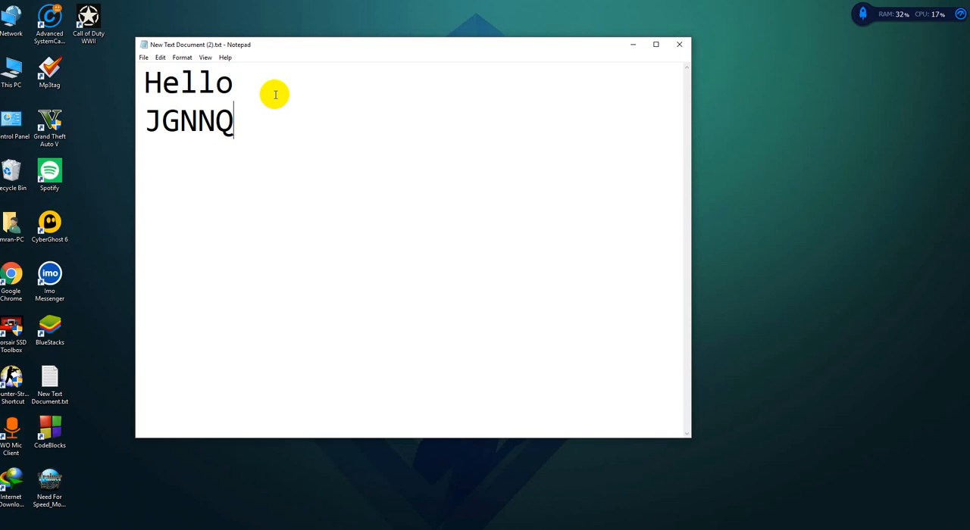
pyautogui.write('1')
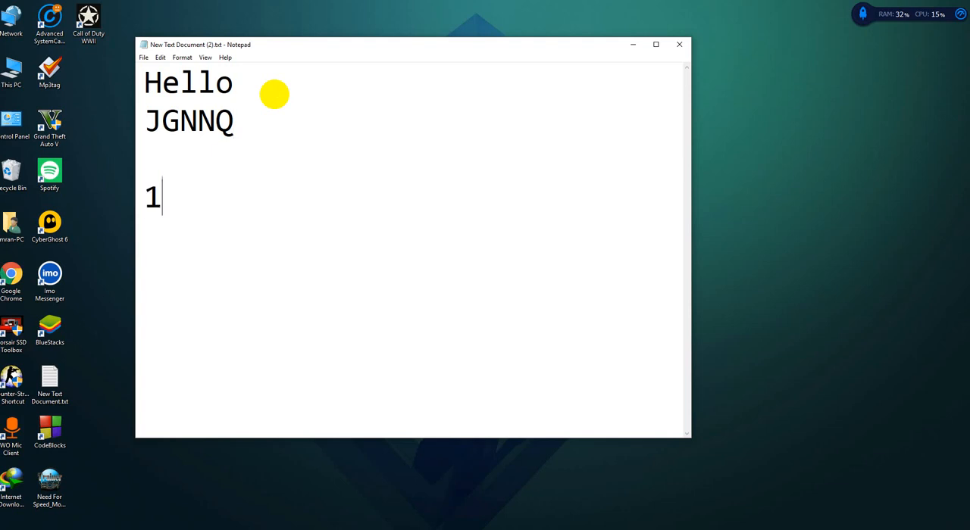
pyautogui.write('68')
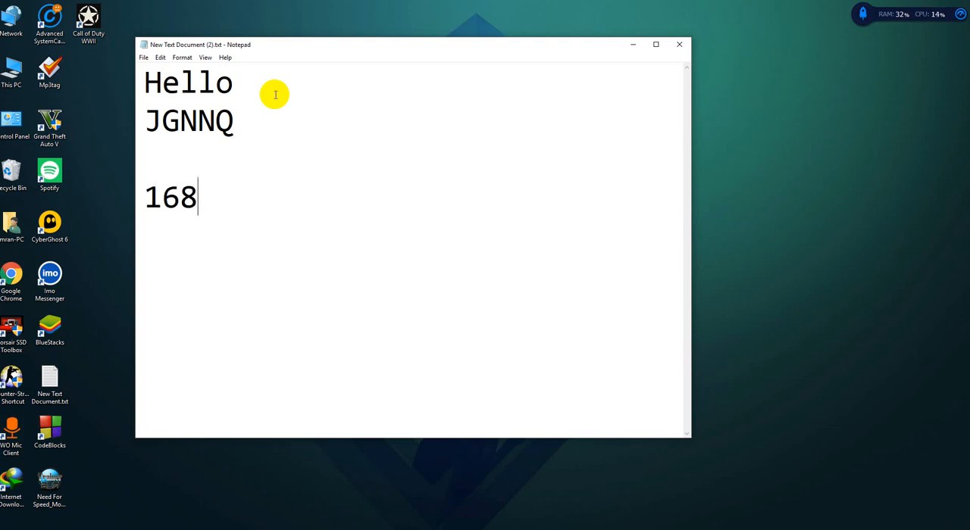
pyautogui.write('4')
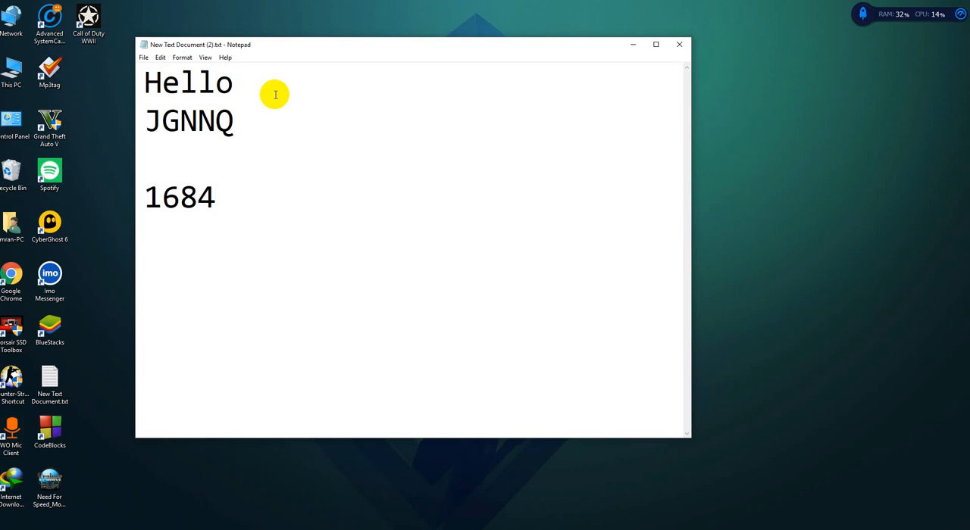
pyautogui.click(215, 197)
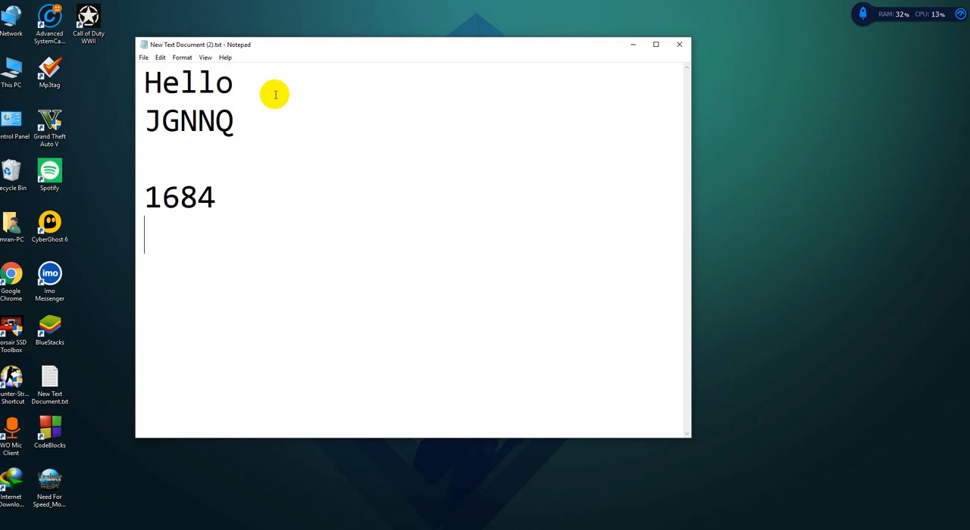
pyautogui.write('5')
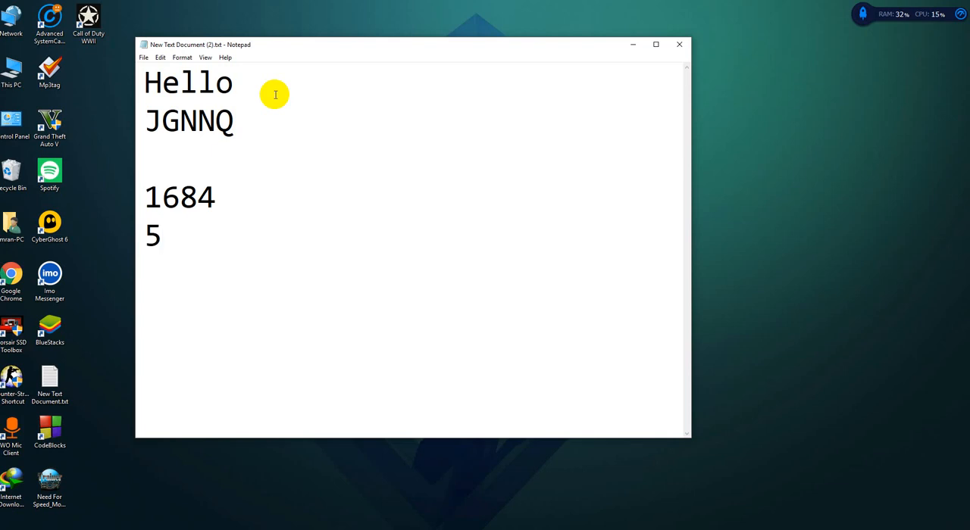
pyautogui.click(161, 237)
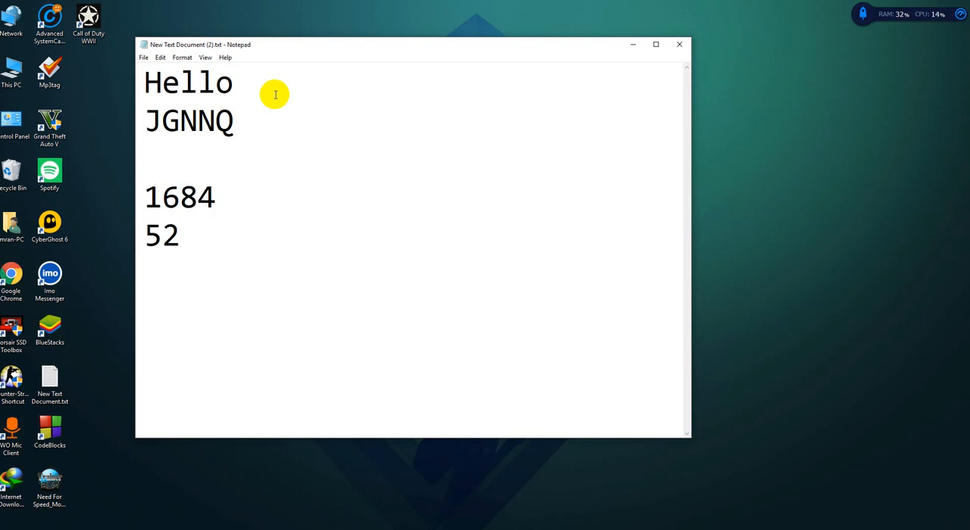
pyautogui.write('4')
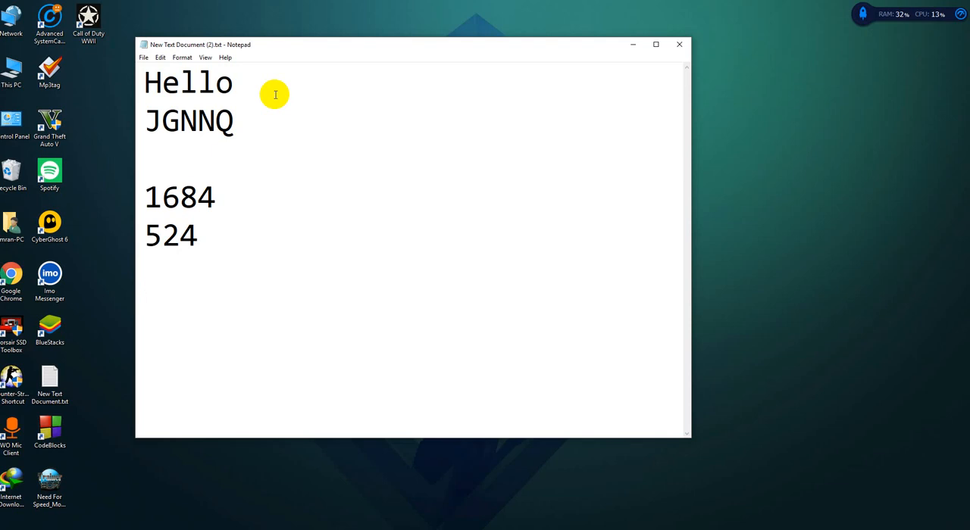
pyautogui.write('158')
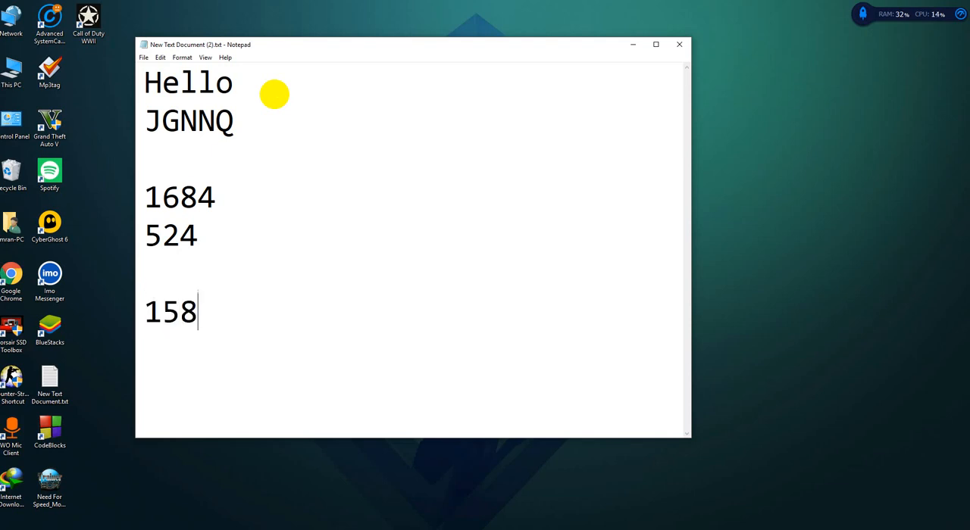
pyautogui.write('4')
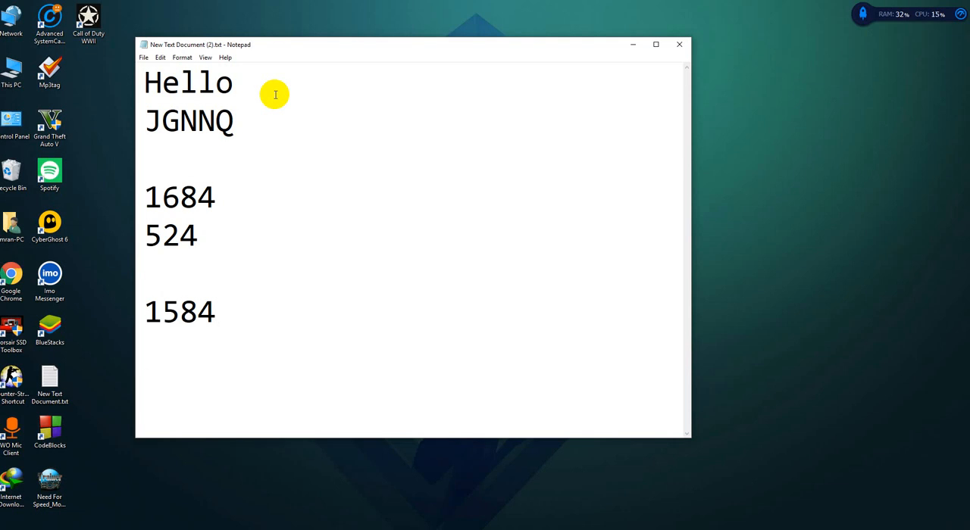
pyautogui.write('4')
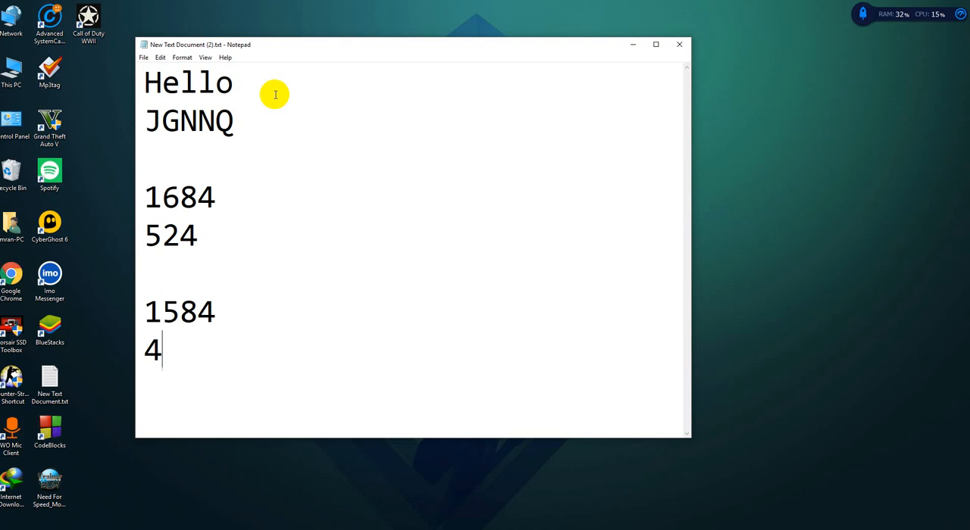
pyautogui.write('34')
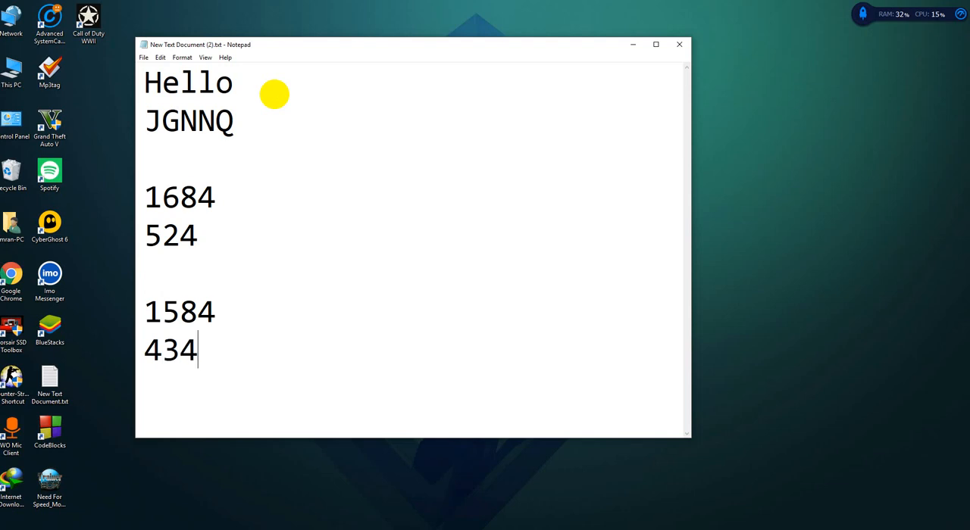
pyautogui.moveTo(276, 94)
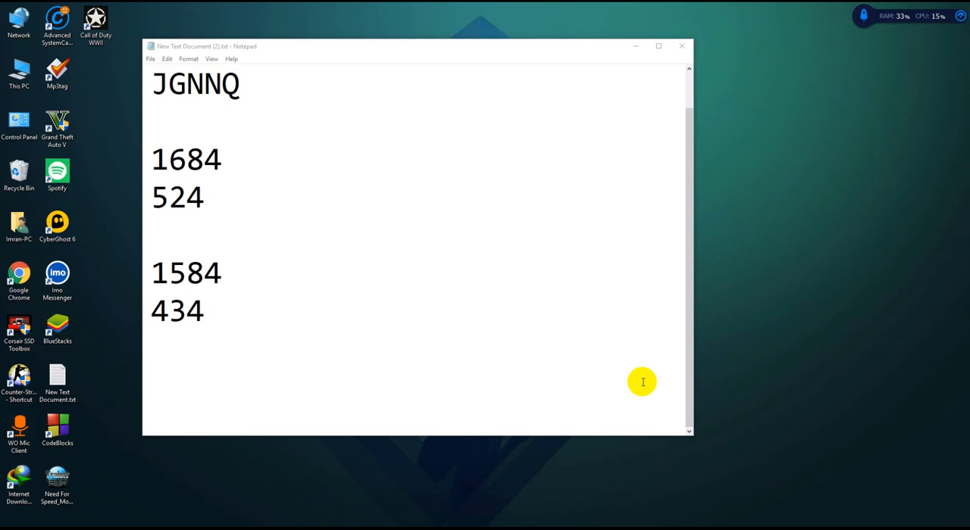
pyautogui.moveTo(220, 350)
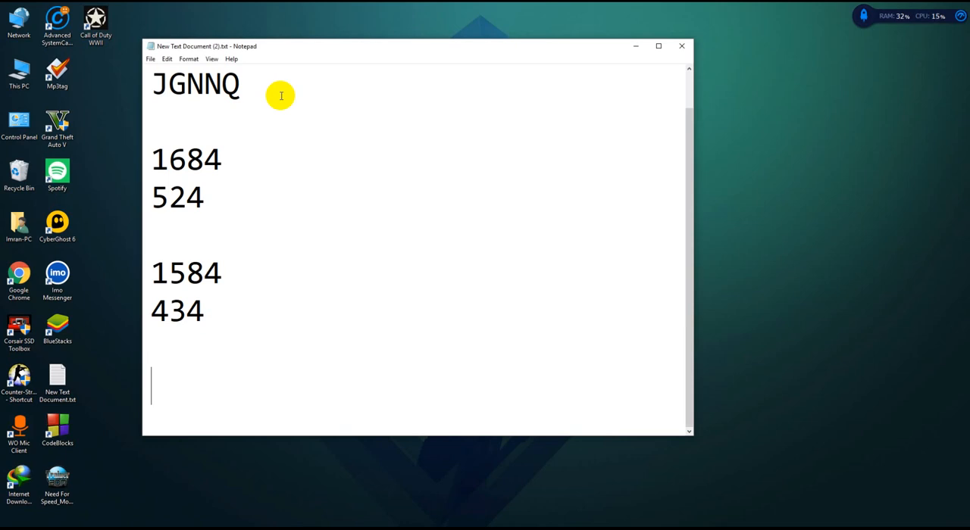
pyautogui.moveTo(667, 6)
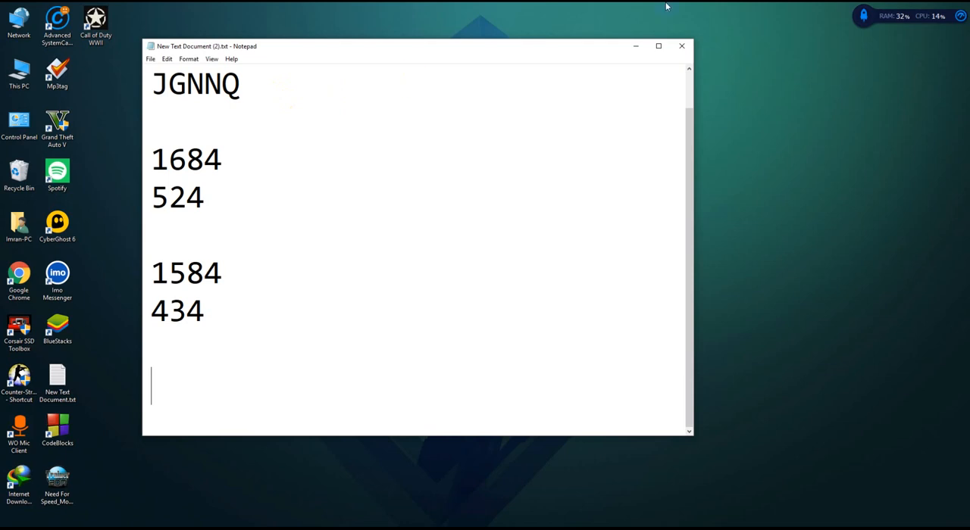